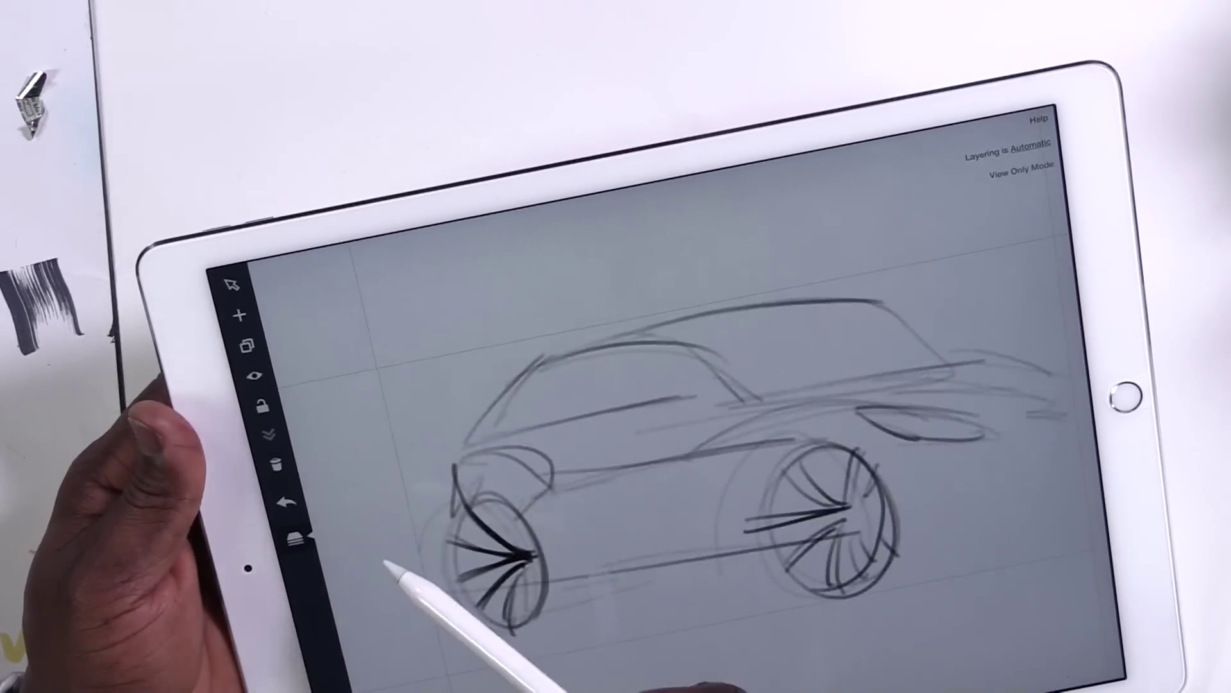
# - Add a fresh layer above the car sketch for the new pen drawing
pyautogui.click(294, 542)
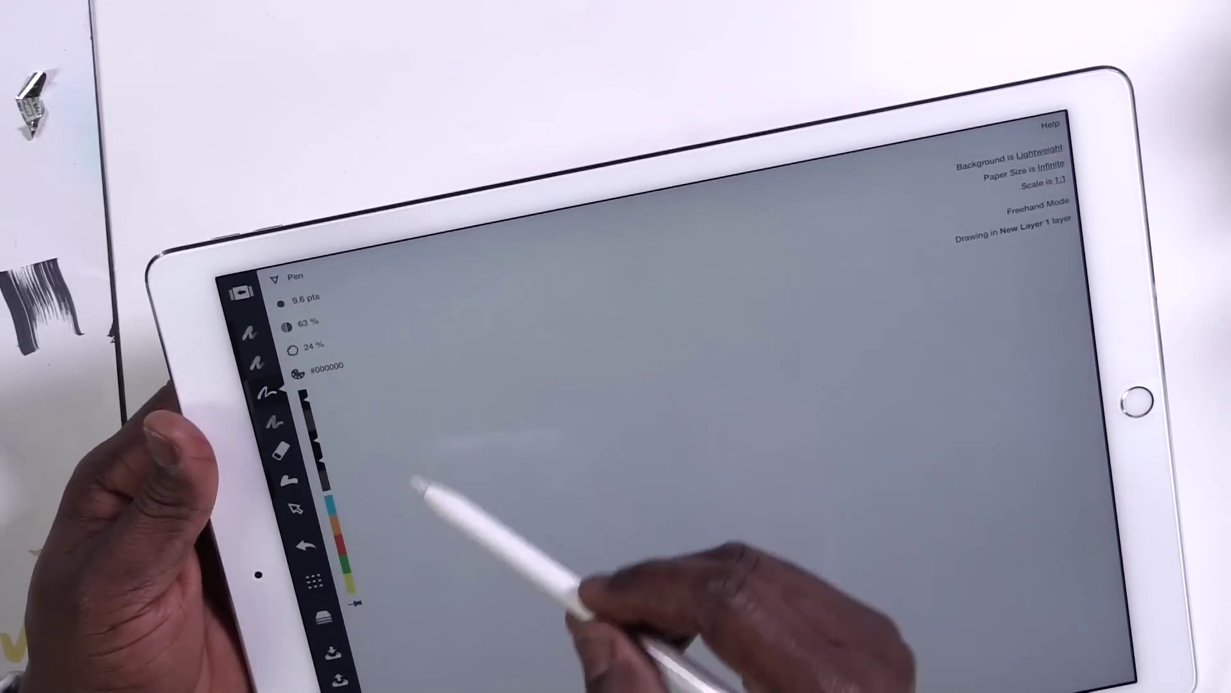
# - Draw a quick test scribble with the pen on New Layer 1 and check it in the layers panel
pyautogui.moveTo(416, 424); pyautogui.dragTo(652, 510)
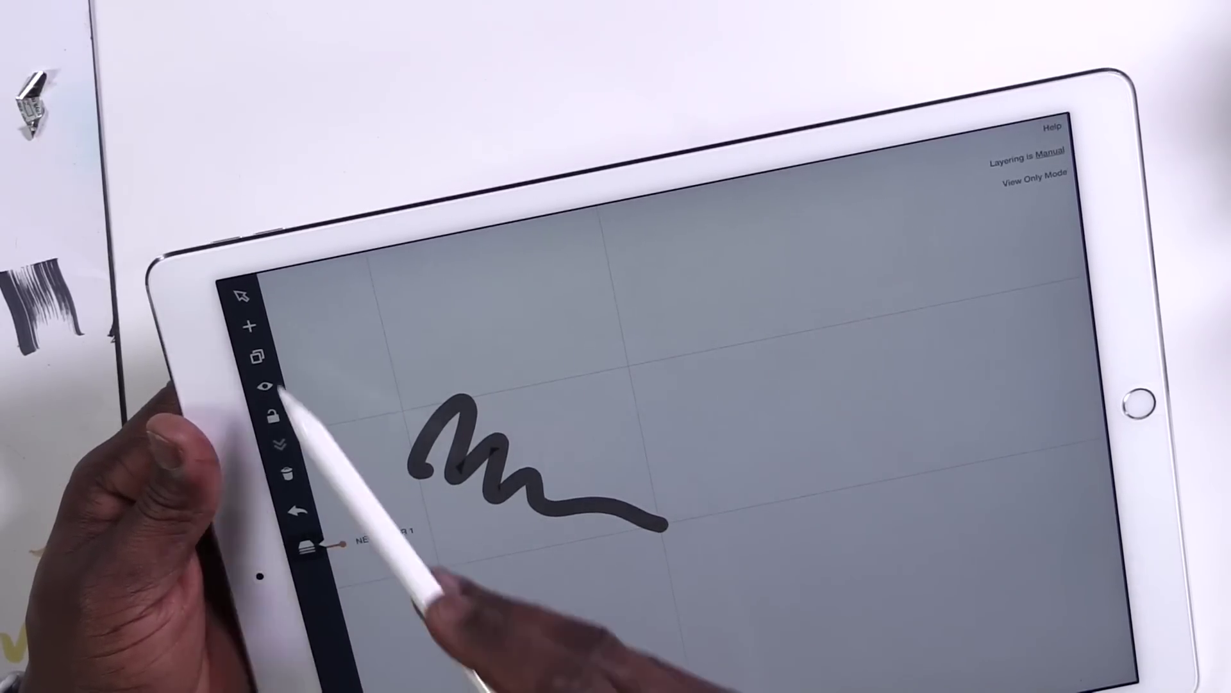
pyautogui.click(272, 387)
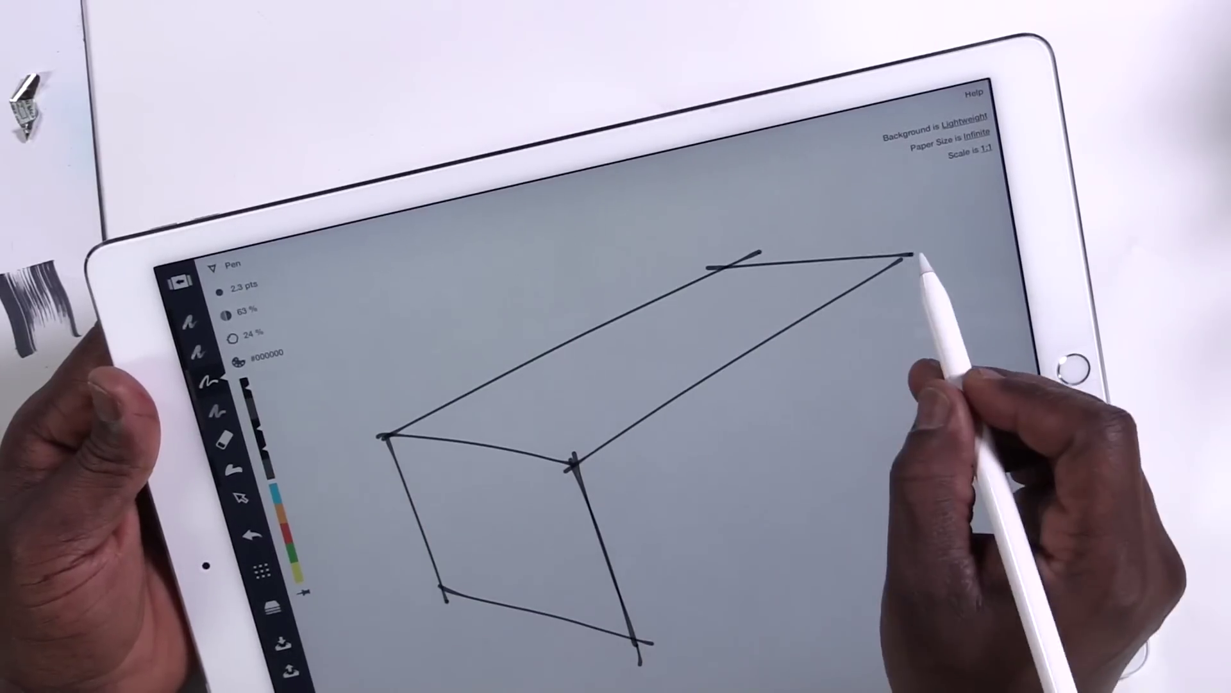
# - Draw another receding edge of the perspective box with the 2.3 pt pen
pyautogui.moveTo(915, 251); pyautogui.dragTo(743, 534)
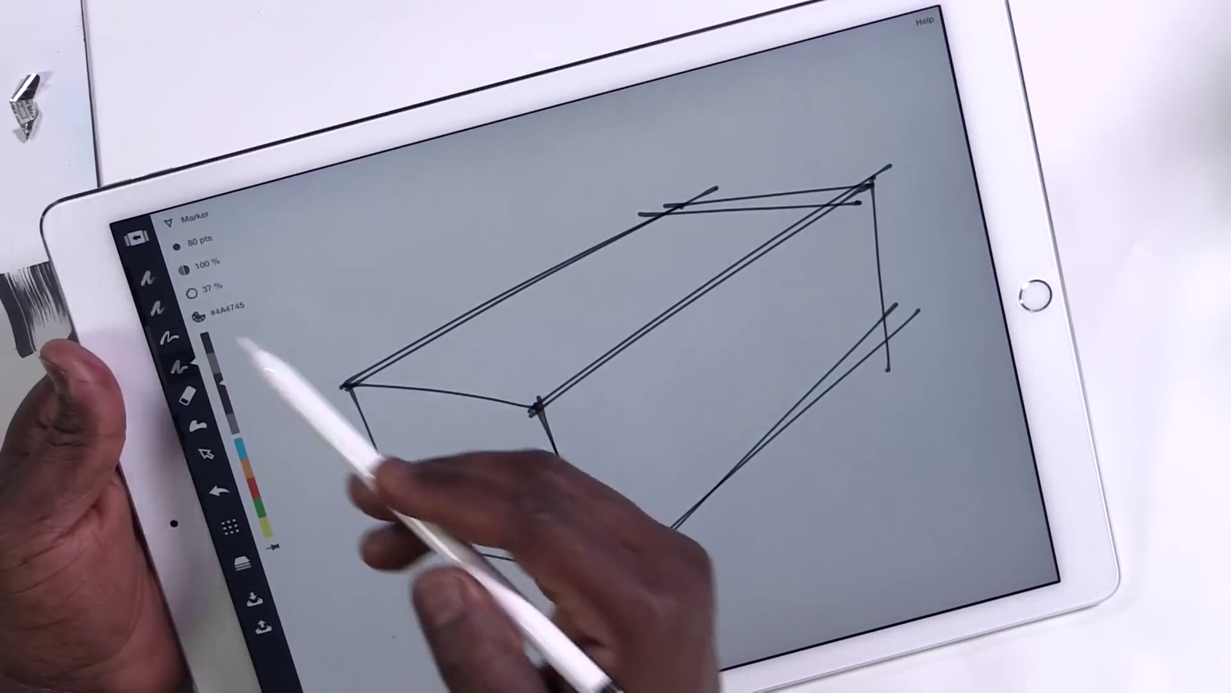
# - Bring up the Copic color wheel from the marker's color swatch
pyautogui.click(200, 328)
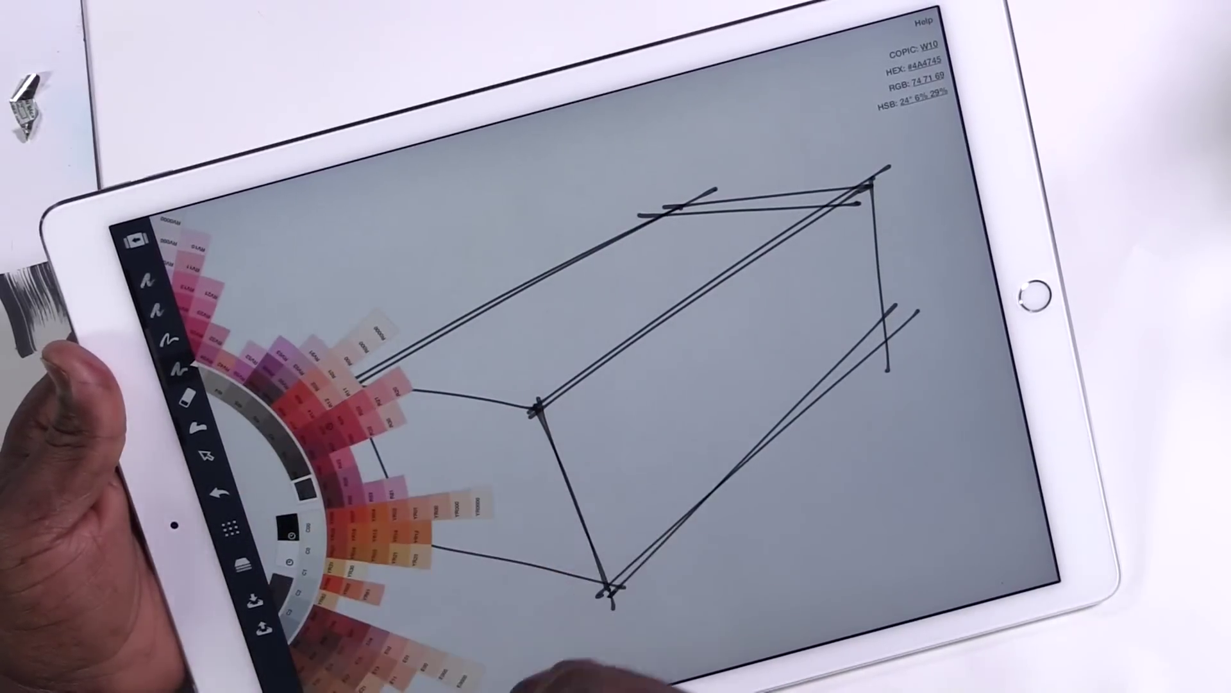